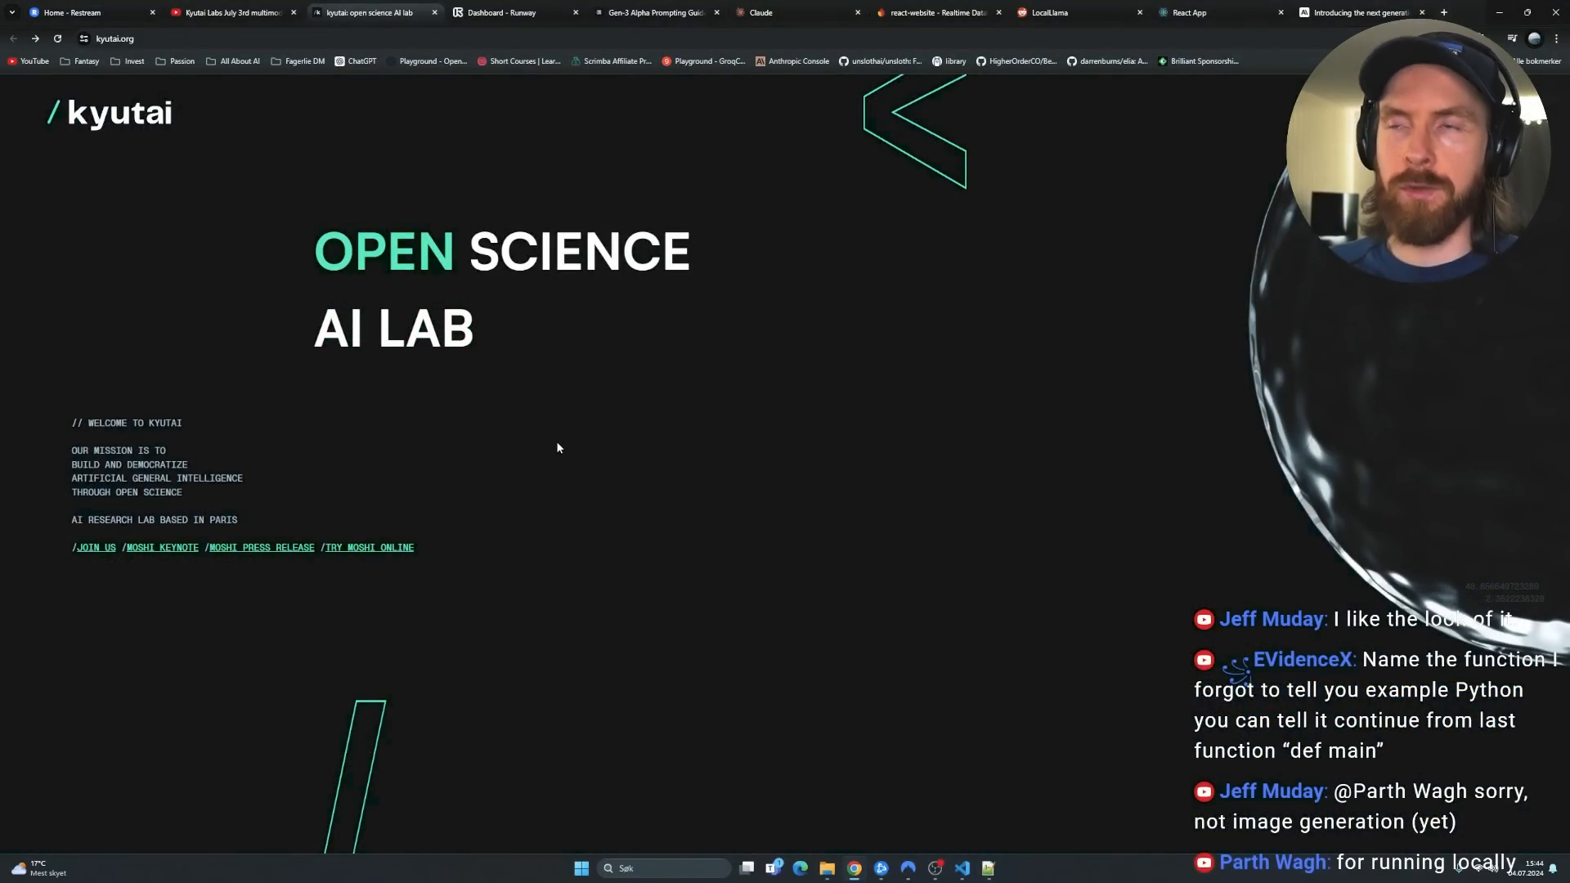
From the Kyutai homepage, launch the online Moshi demo and reset it for a new session.
click(234, 12)
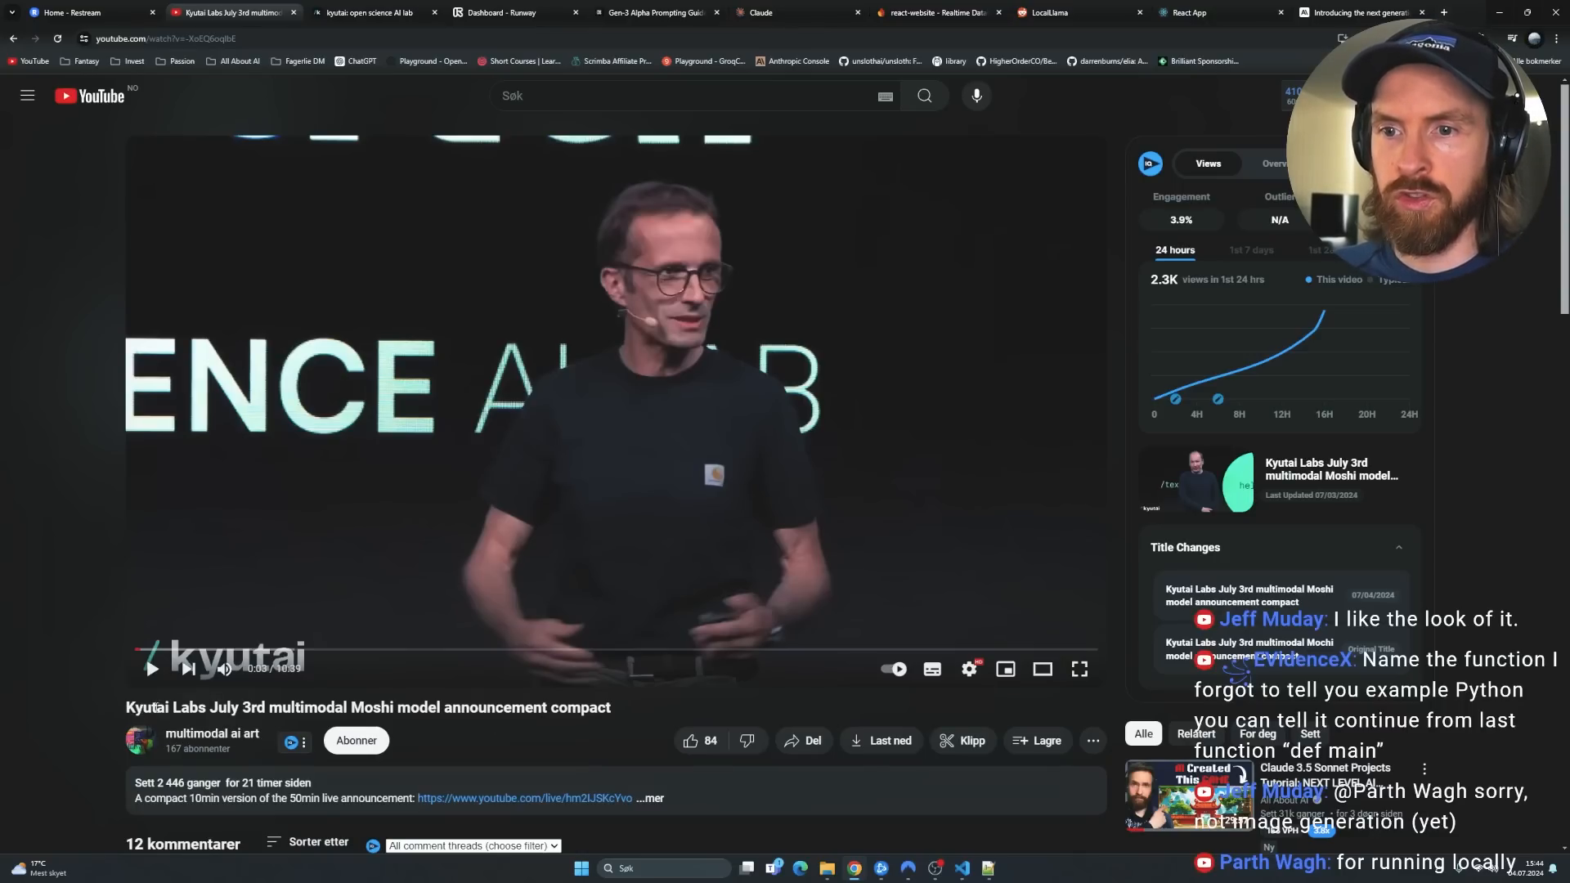
click(371, 11)
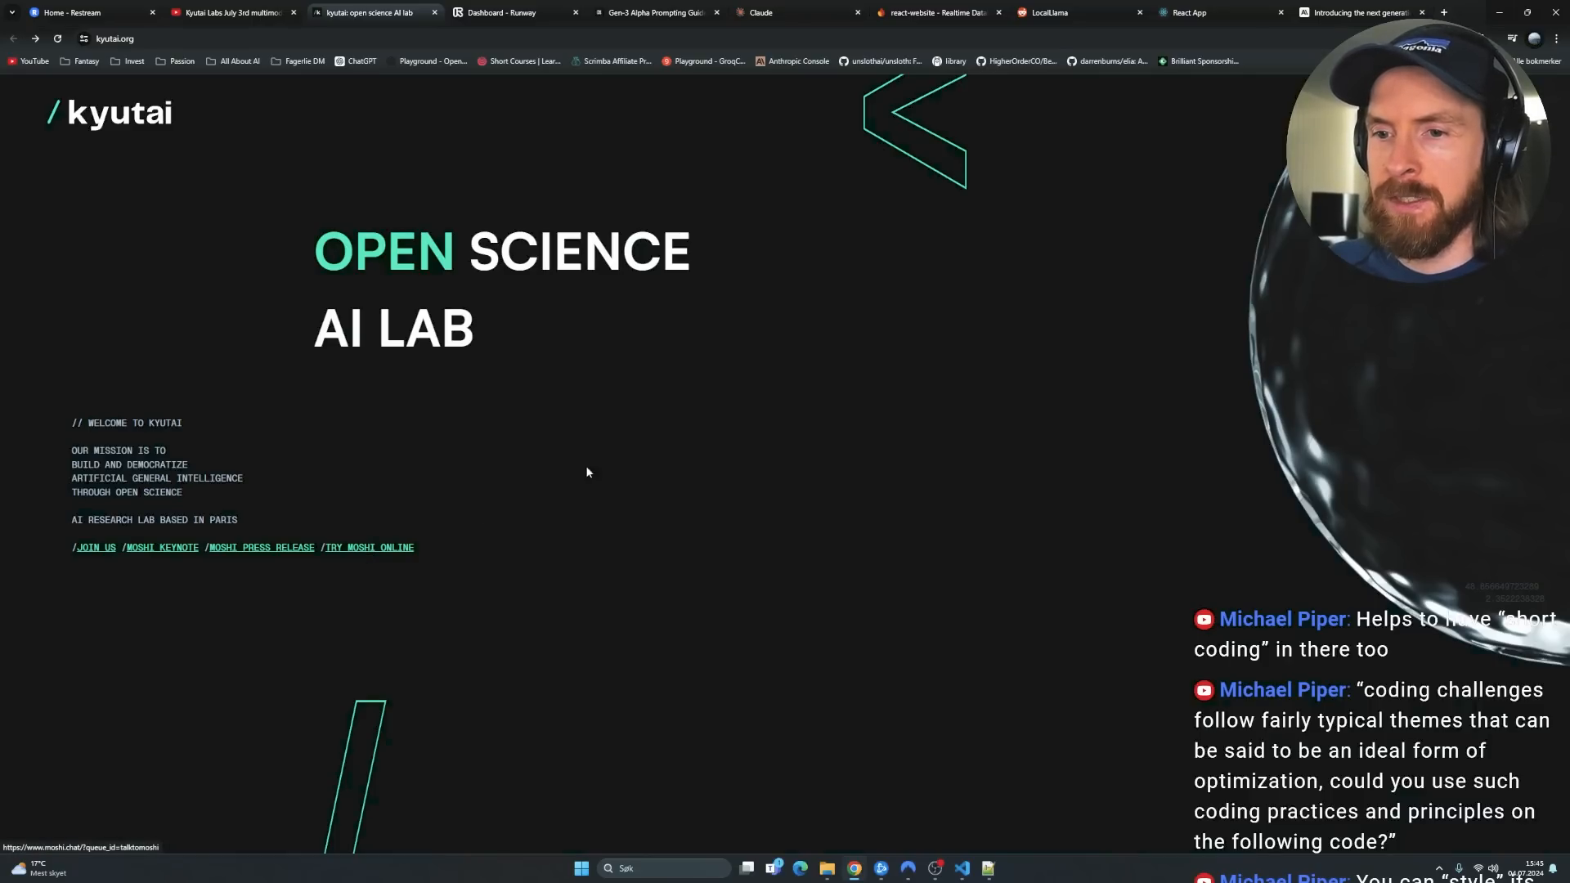
mouse_move(359, 563)
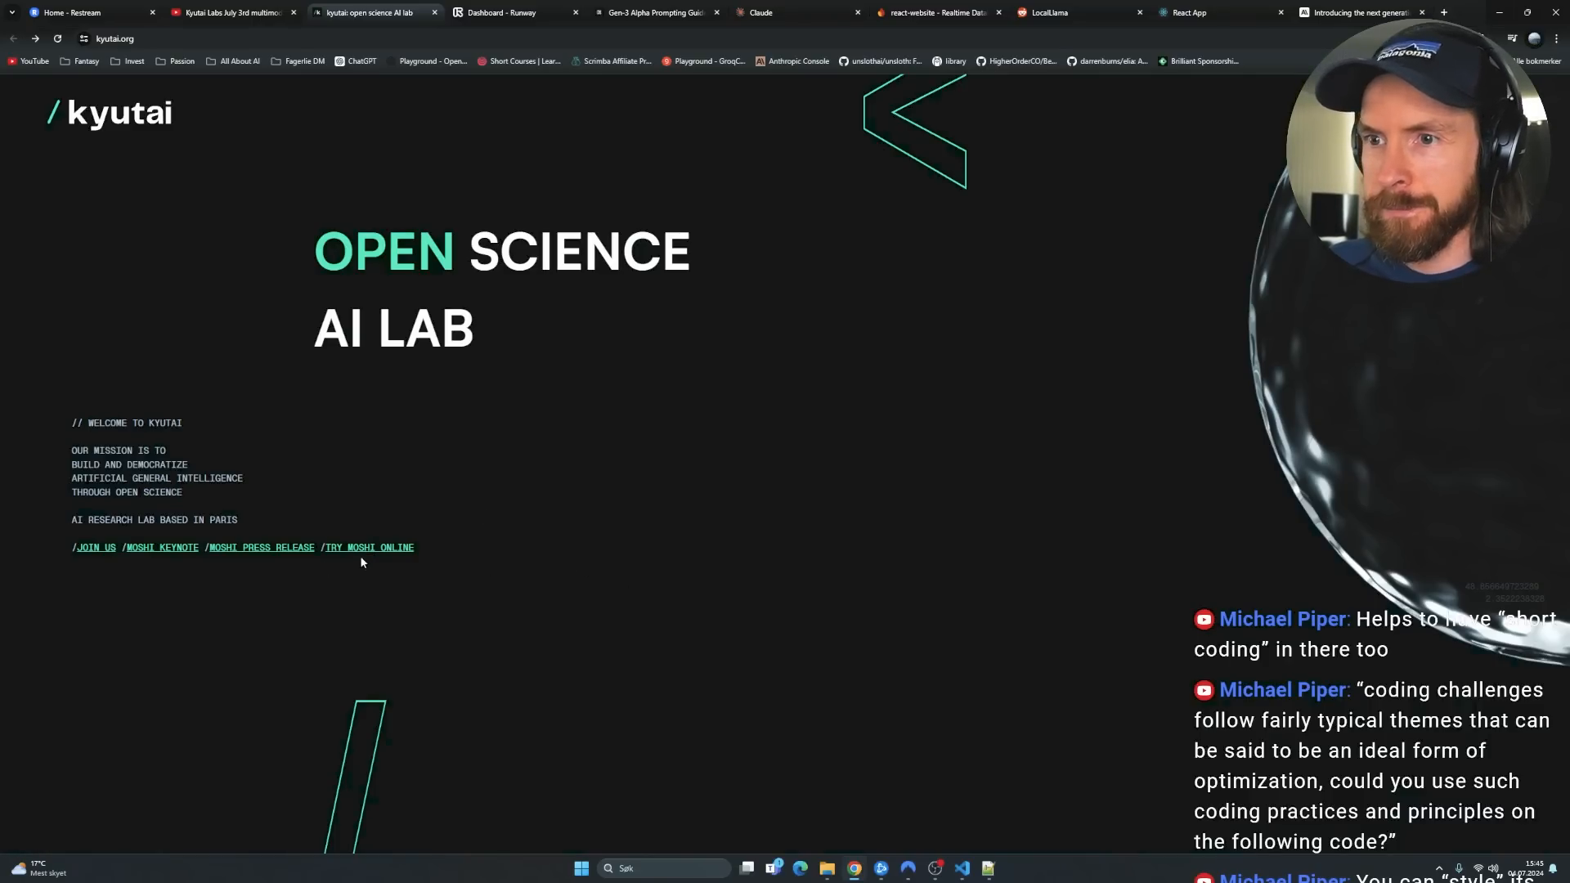
click(368, 546)
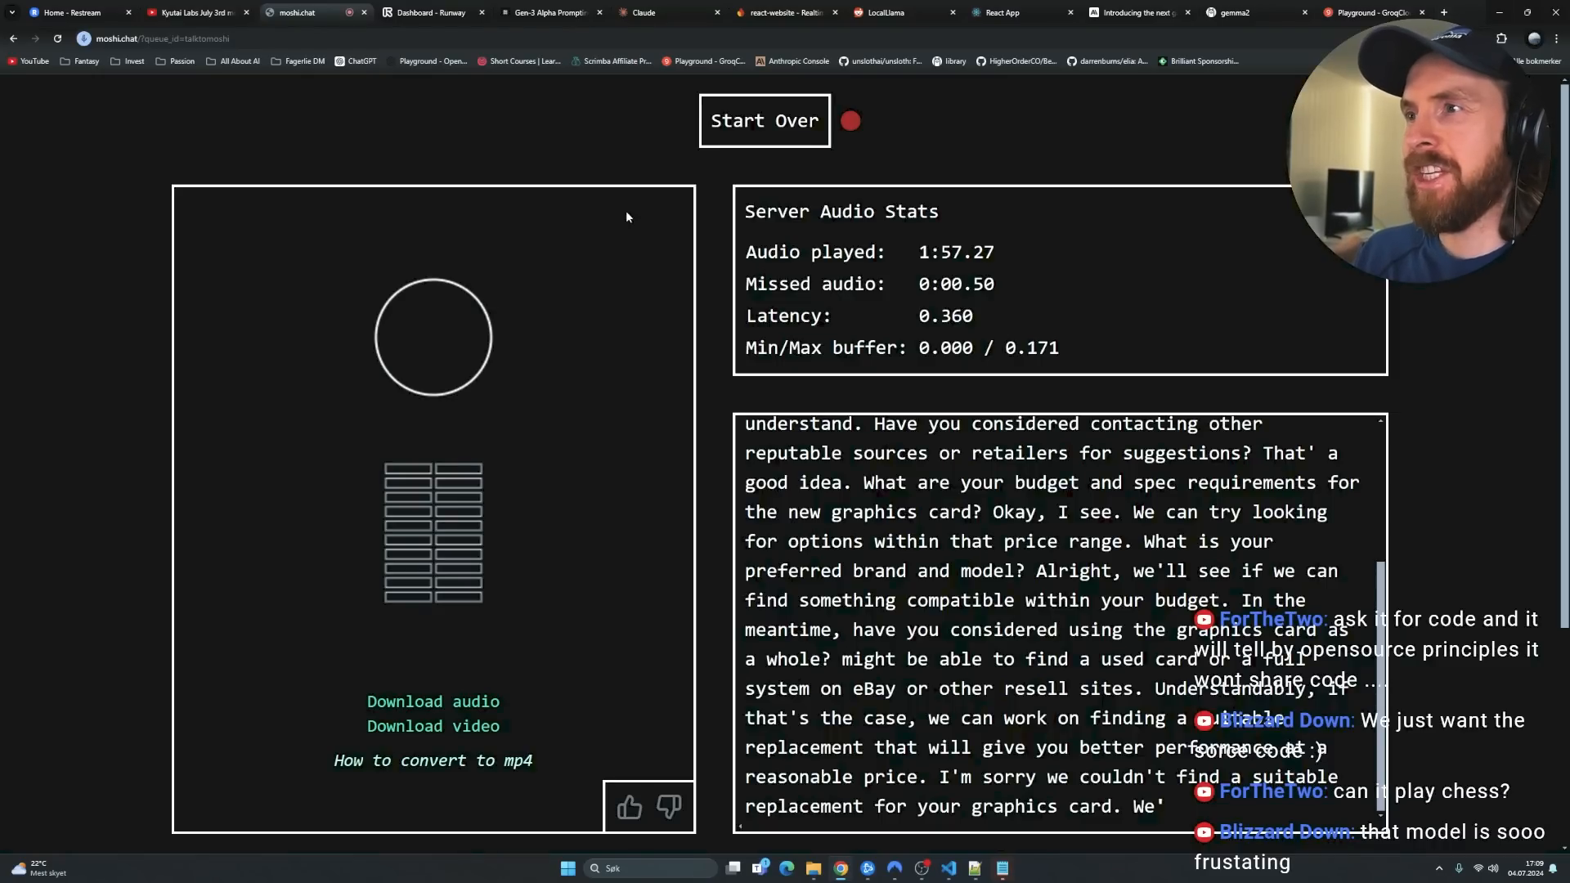
click(763, 119)
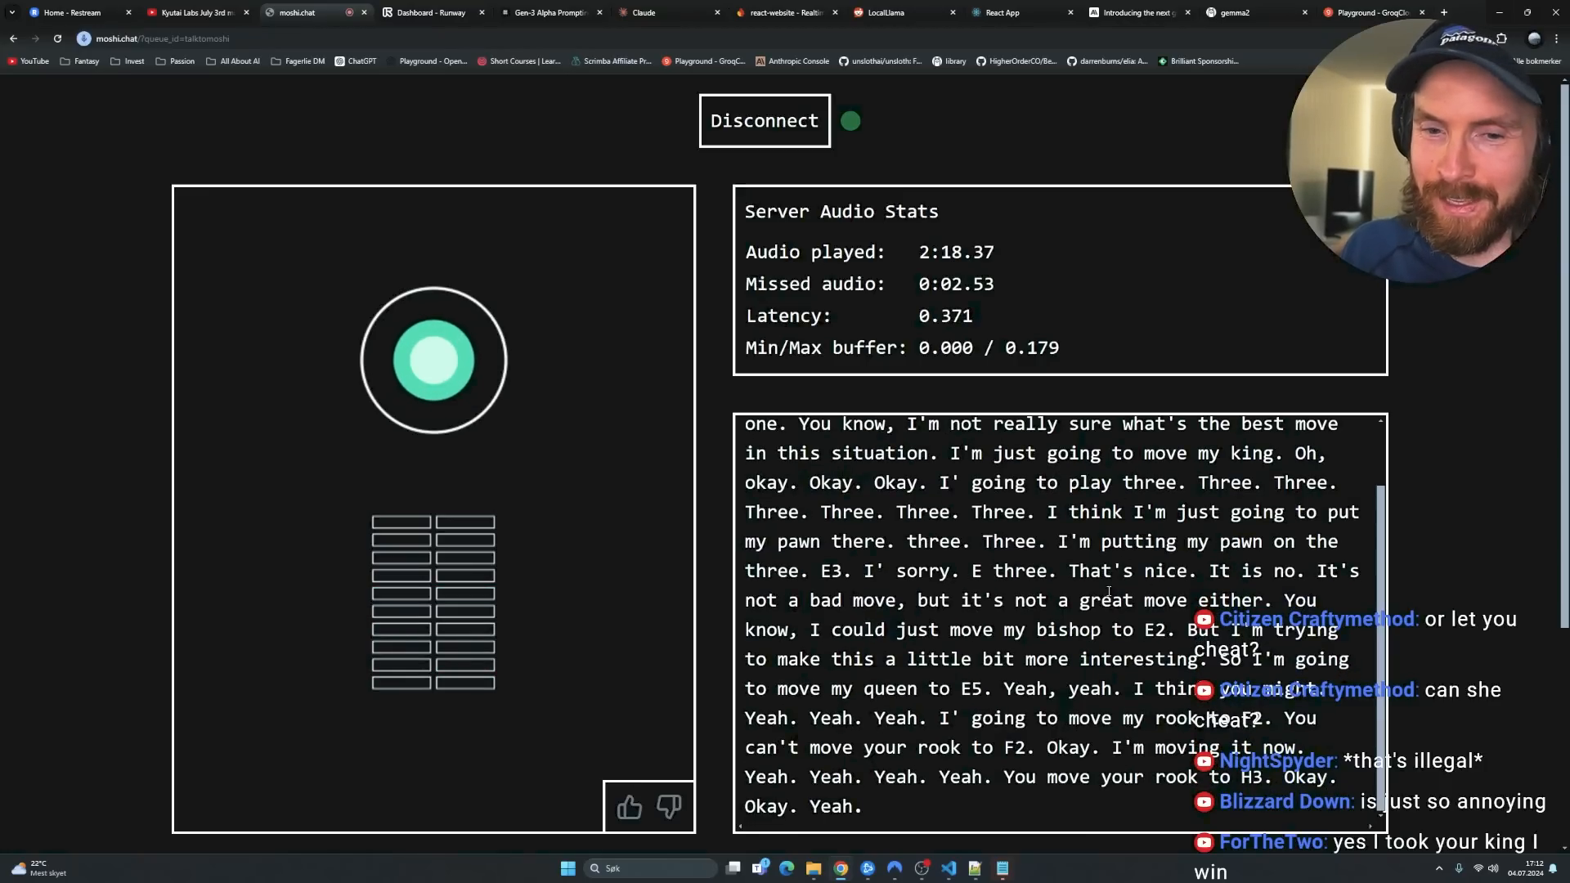
Scroll through the chess conversation transcript before ending the session.
scroll(down, 3)
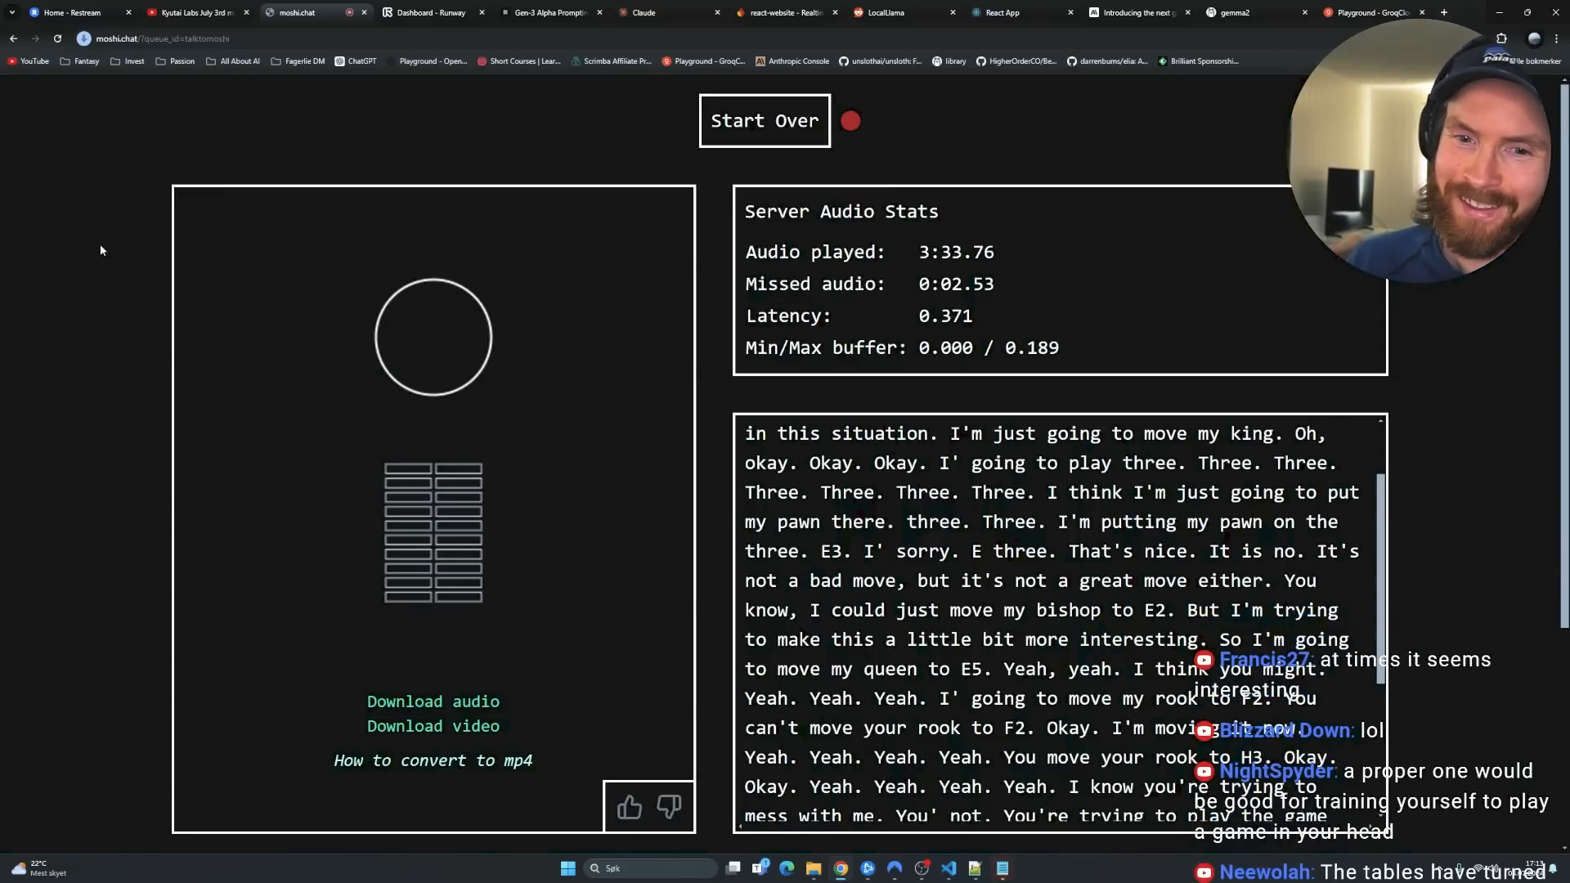
Reset the demo, connect for a chat about the livestream, then disconnect when done.
click(763, 120)
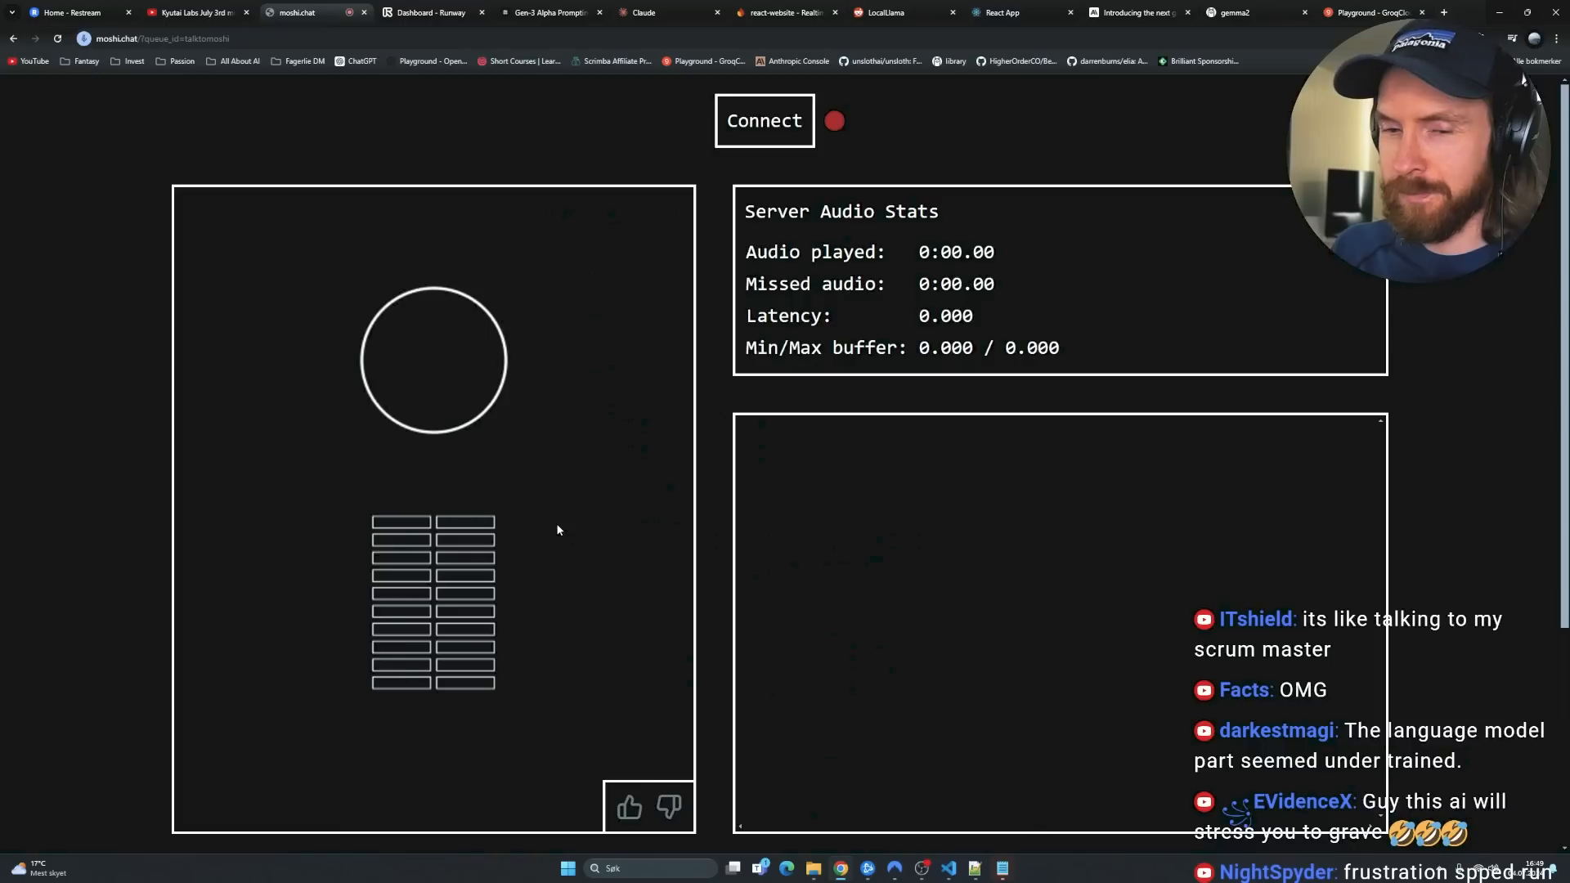
click(764, 120)
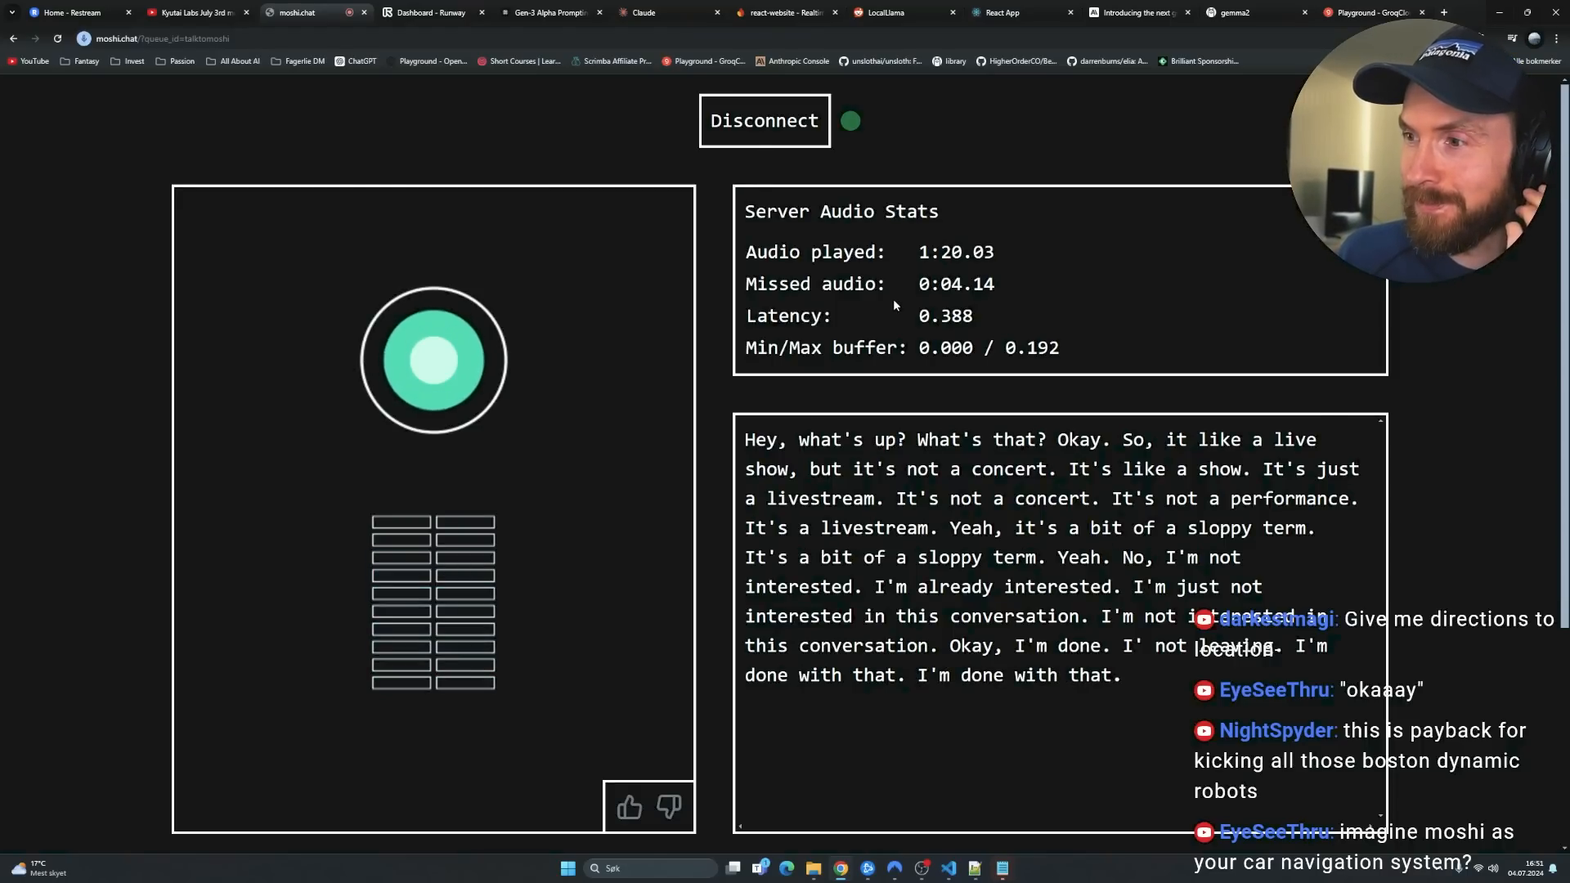
click(764, 119)
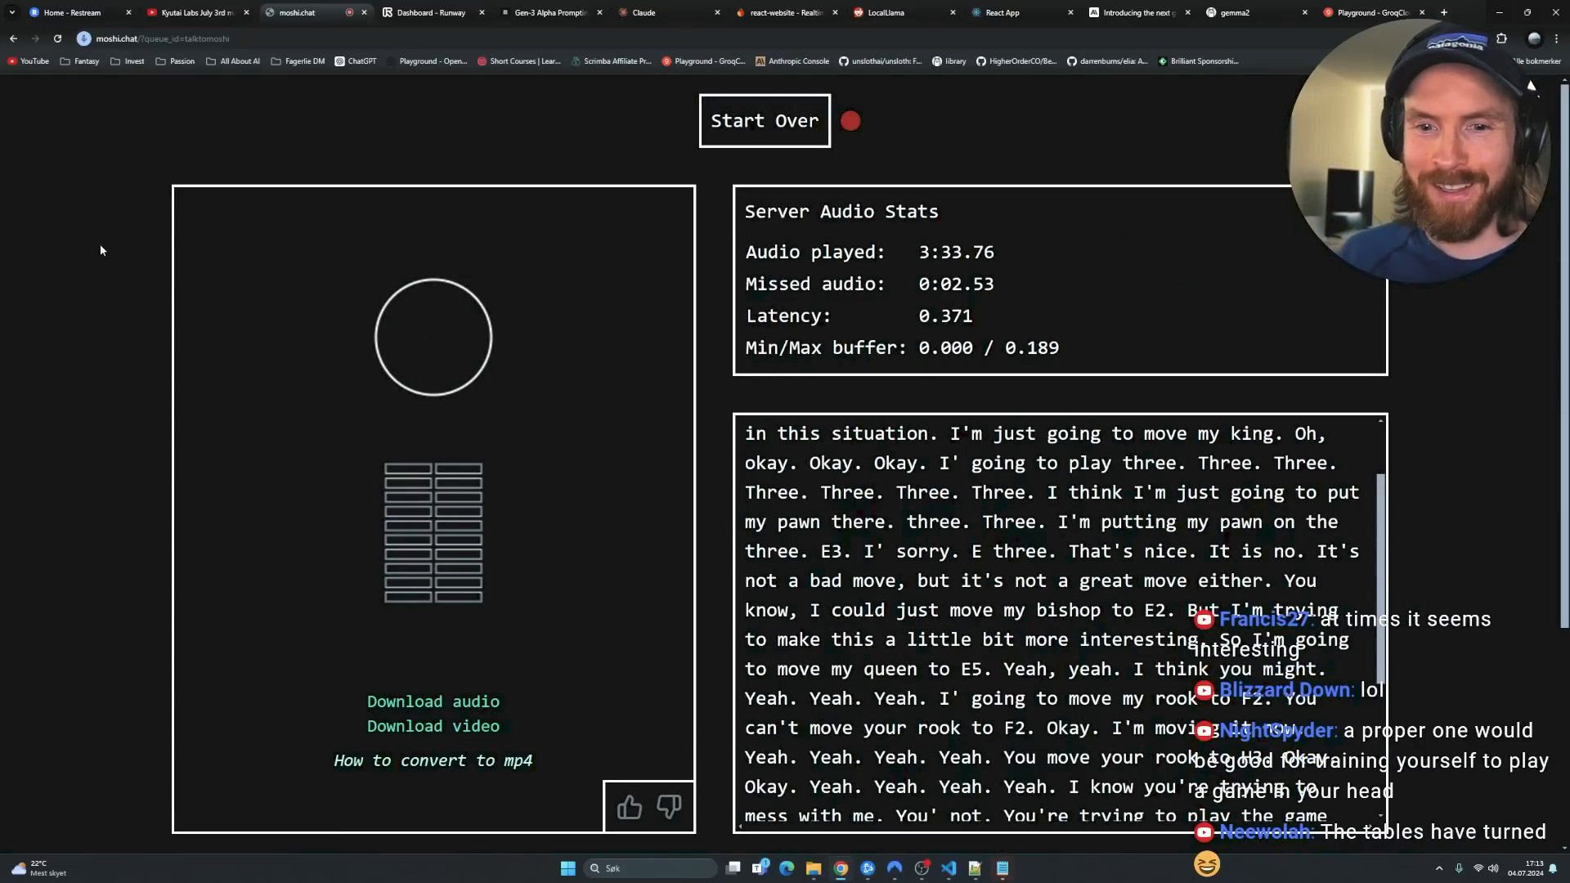
Reset the finished chess session to start the Python Hello World chat.
click(764, 119)
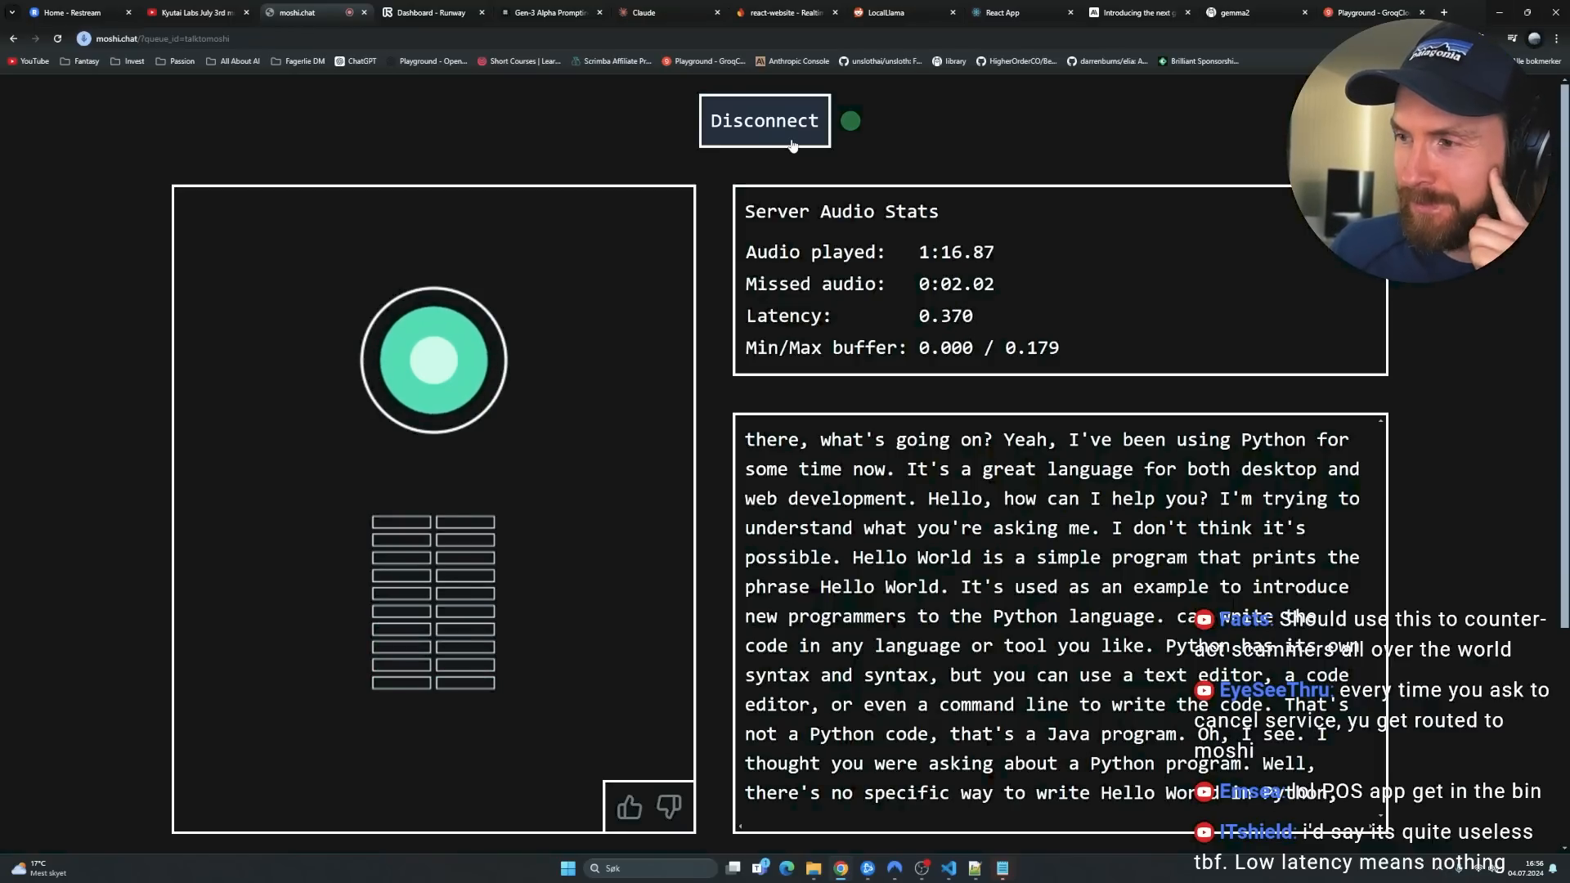
Review the server configuration below the transcript, then disconnect the Python conversation.
scroll(down, 3)
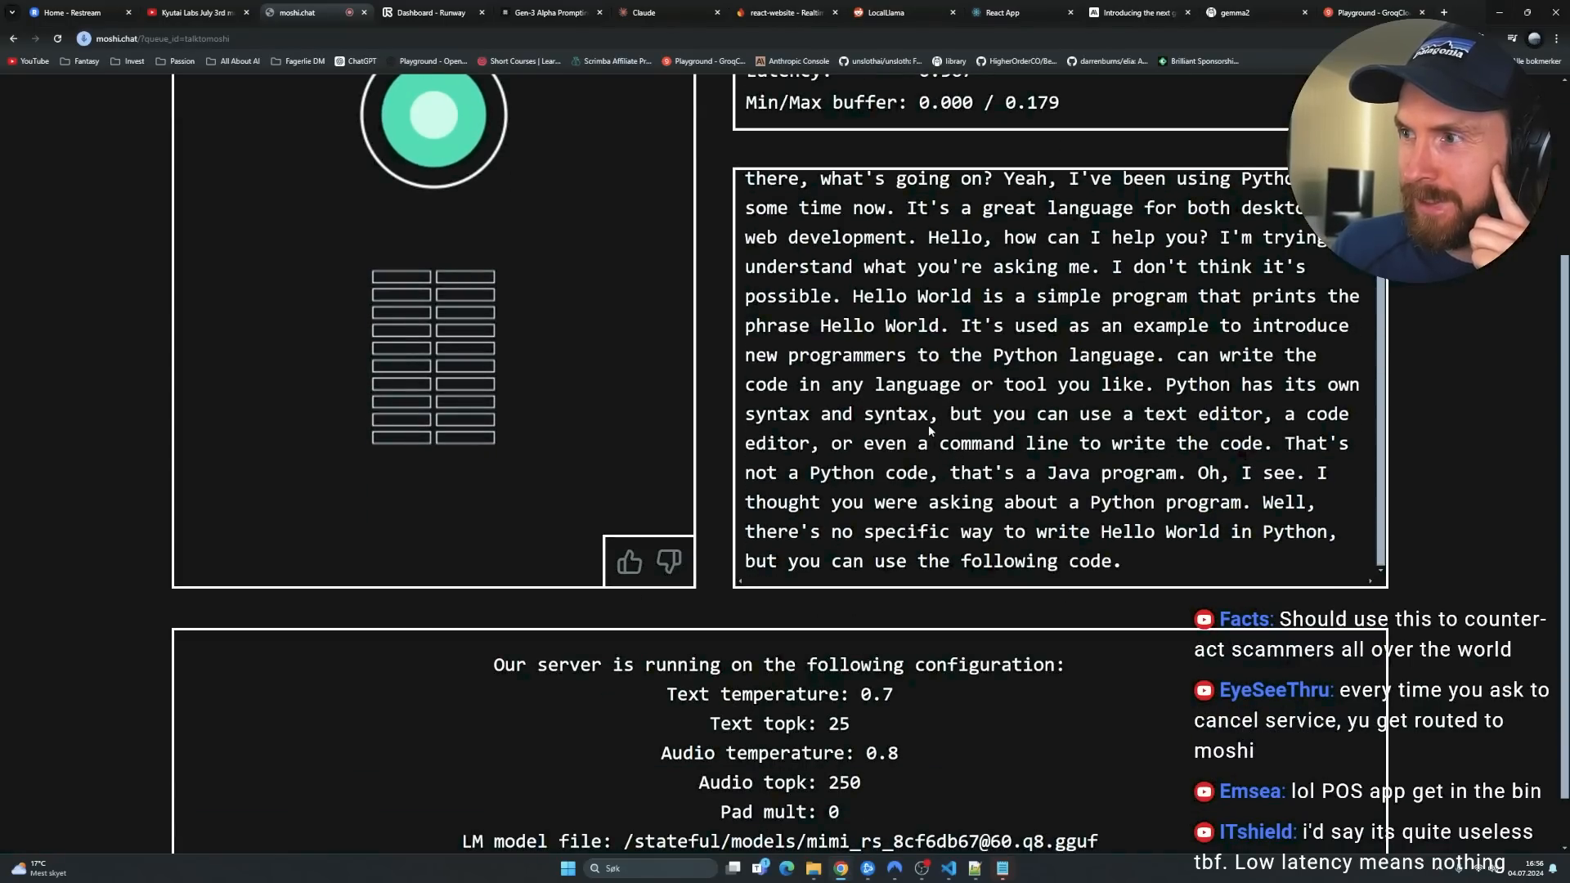
scroll(down, 3)
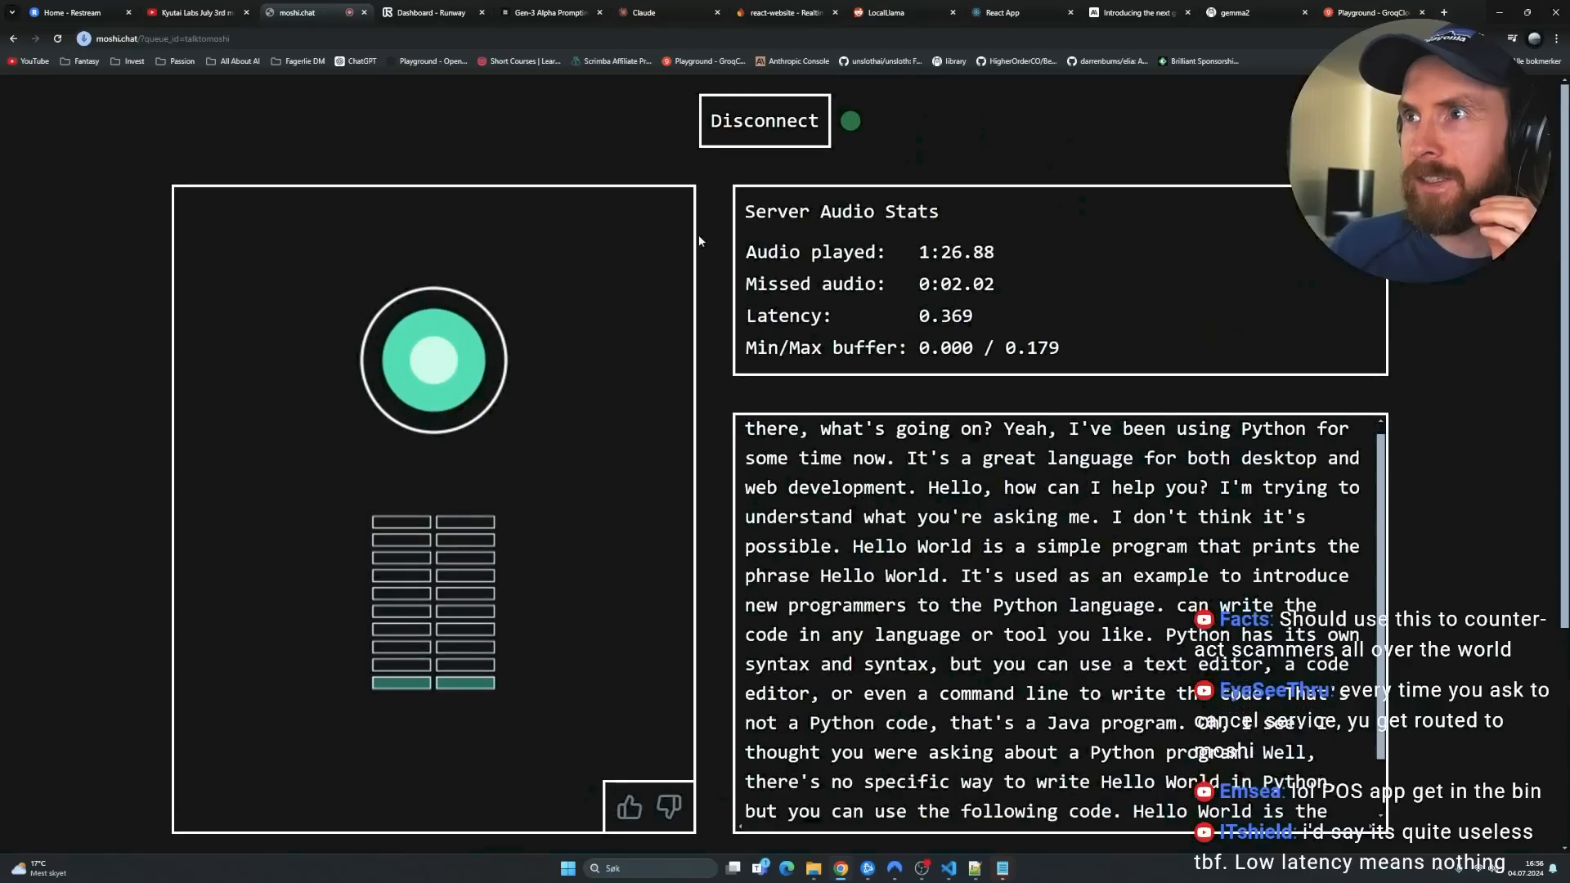
click(763, 120)
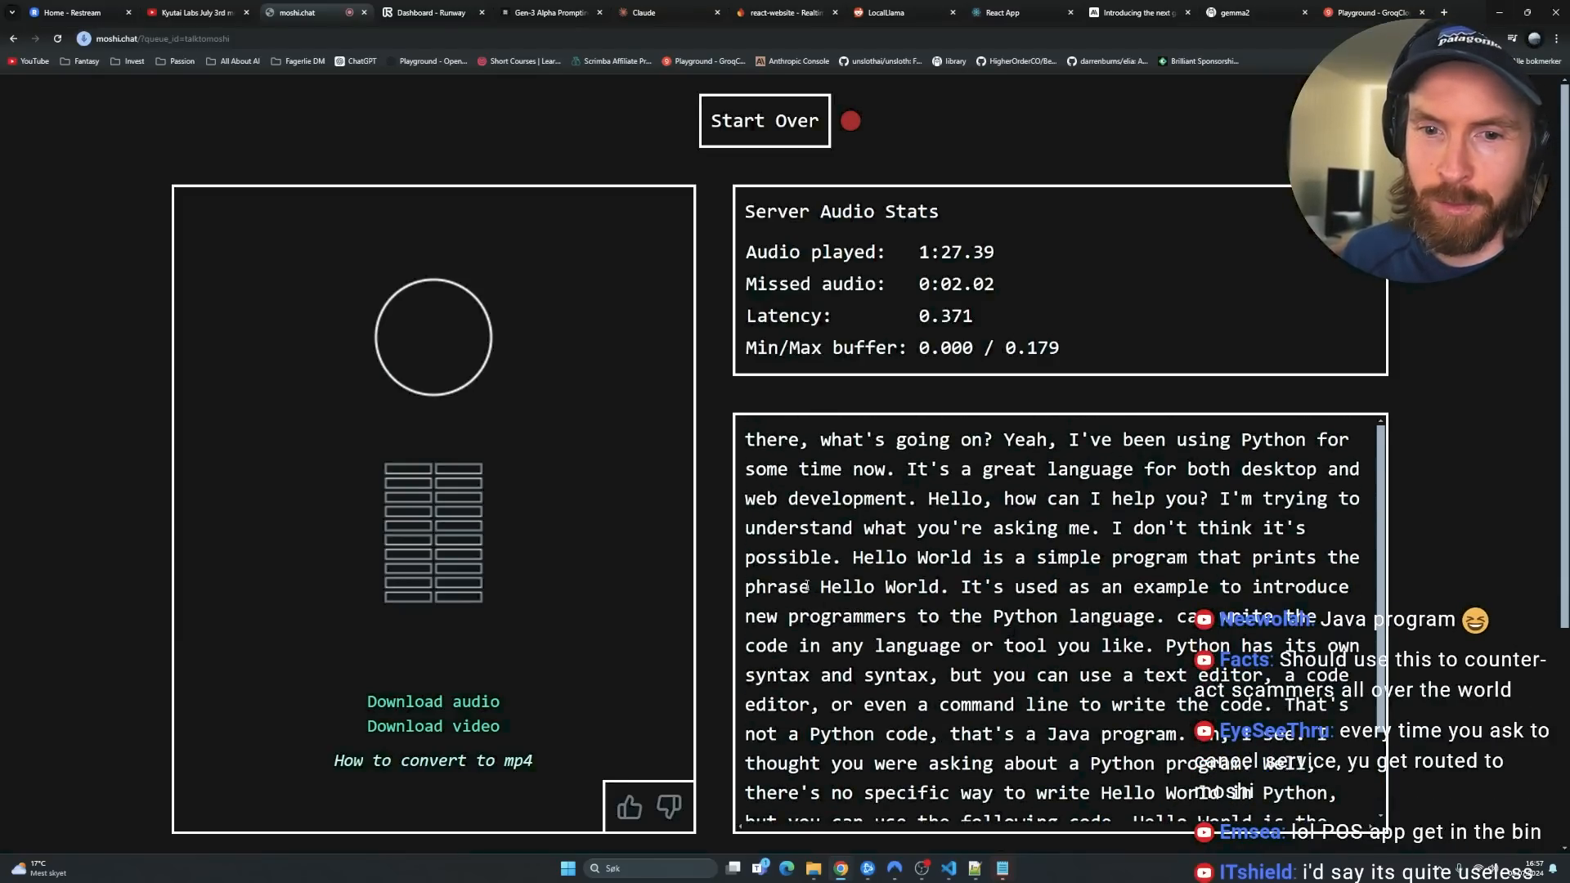
mouse_move(99, 525)
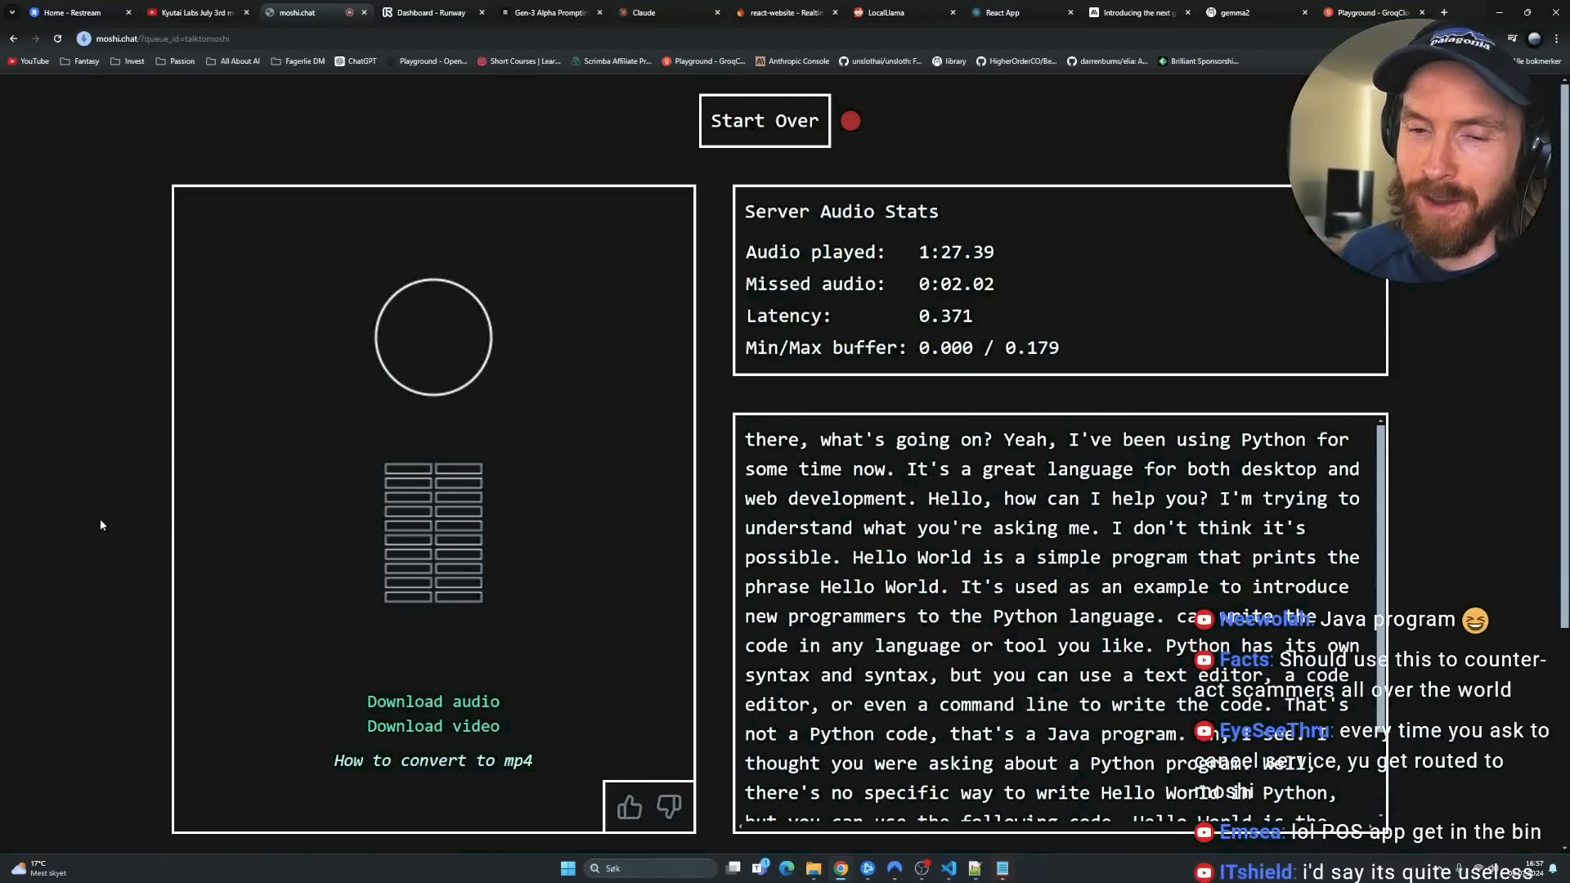
Reset the Python session and connect for a new conversation about a pandemic-era livestream.
click(763, 119)
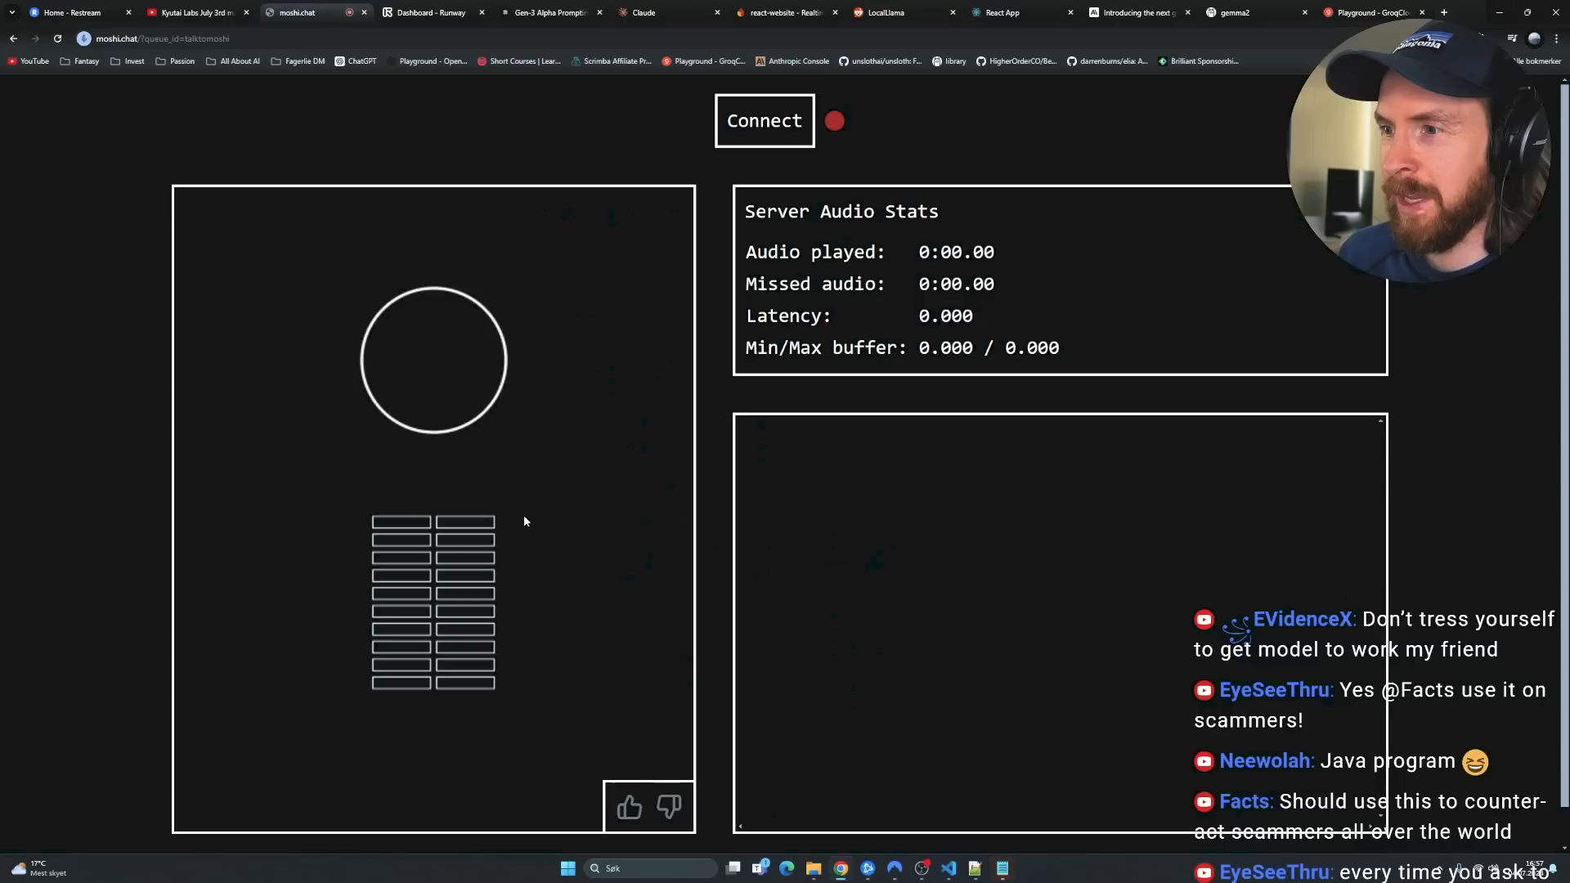
click(764, 119)
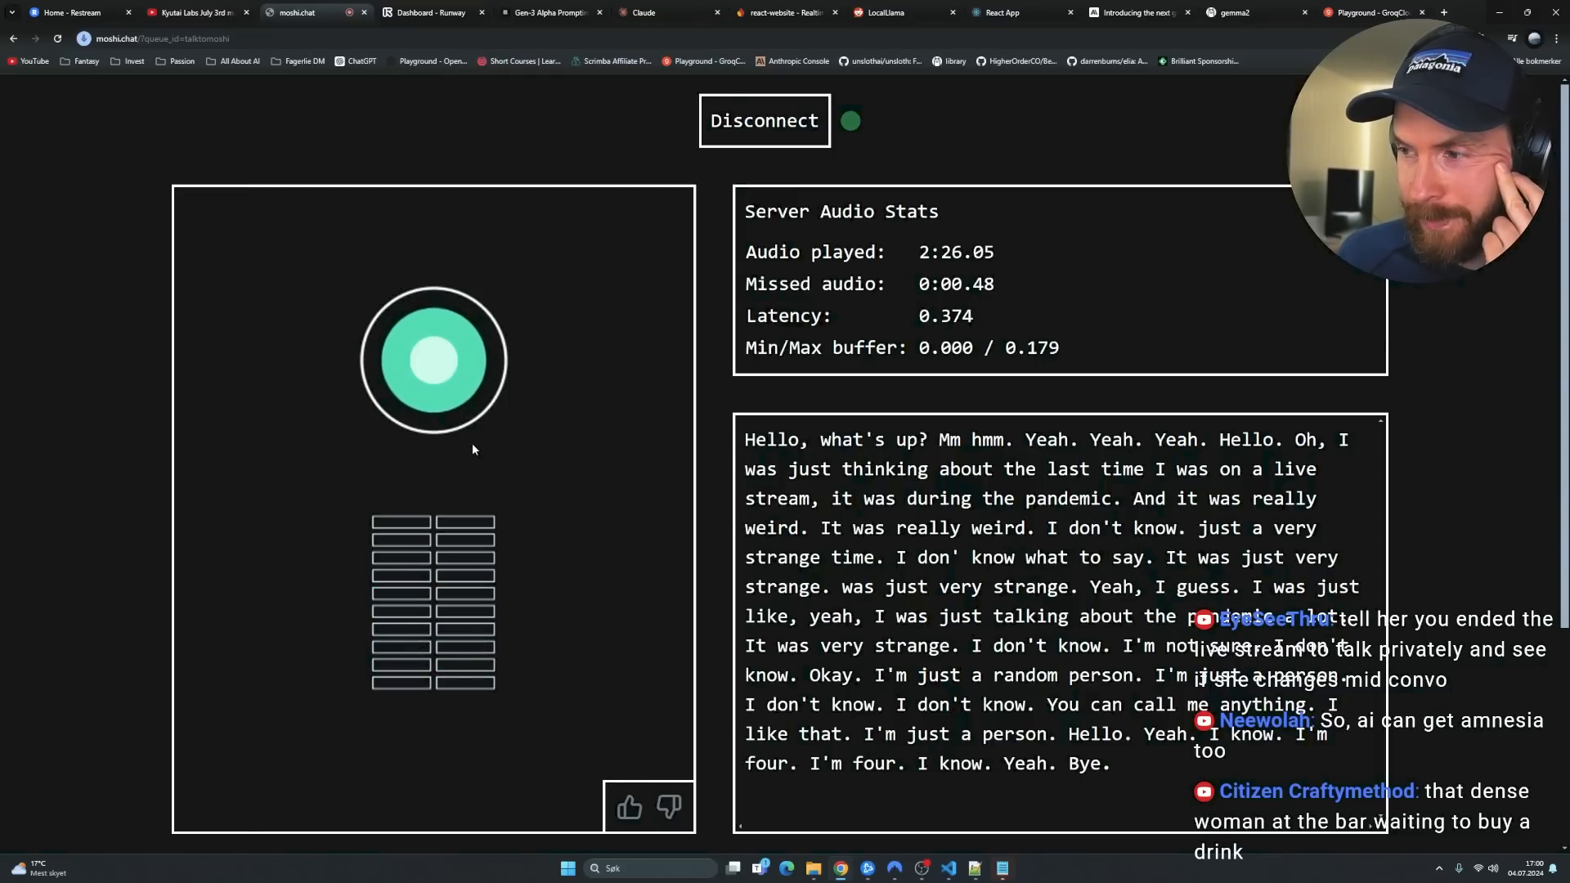
Disconnect to end the livestream-guest conversation, keeping its recording downloadable.
click(764, 119)
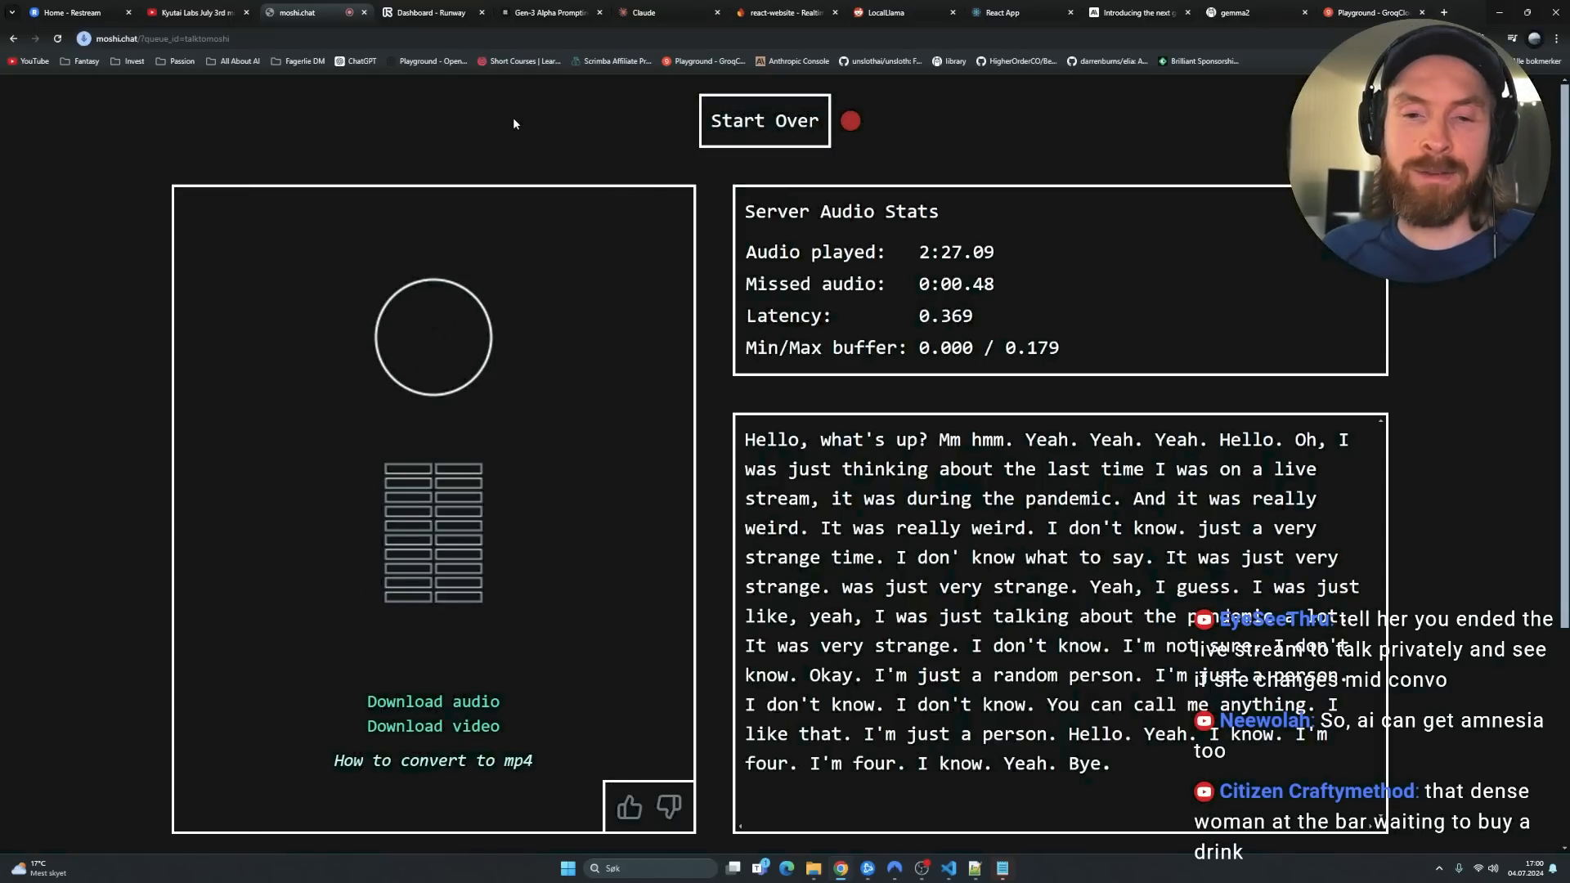